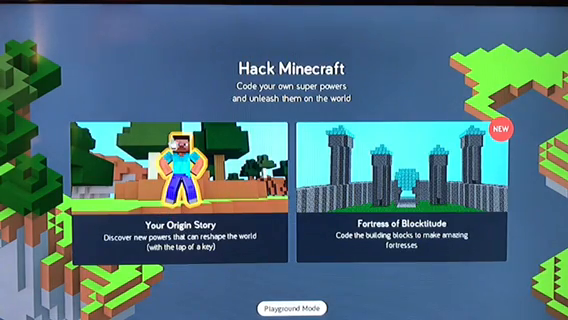
Leave Hack Minecraft and return to the Kano home screen.
{"action": "left_click", "coordinate": [180, 176]}
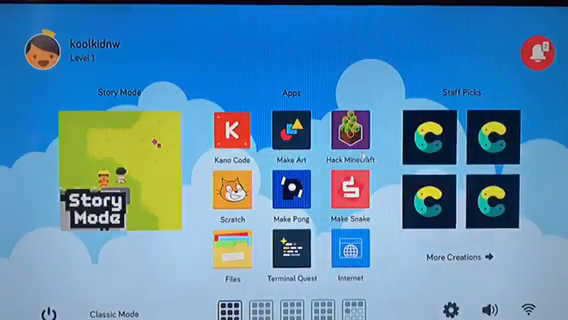
{"action": "left_click", "coordinate": [348, 132]}
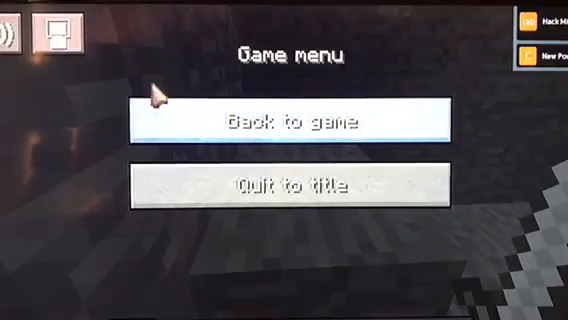
Quit to the title screen, start a game and load the Creative world.
{"action": "left_click", "coordinate": [284, 186]}
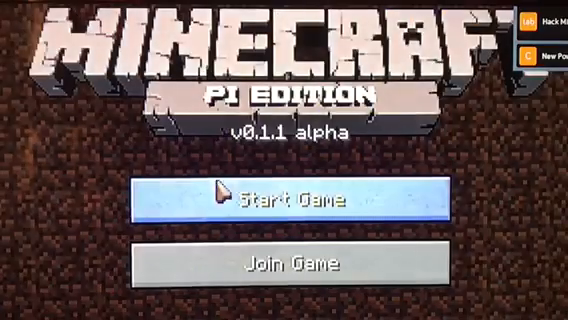
{"action": "left_click", "coordinate": [284, 196]}
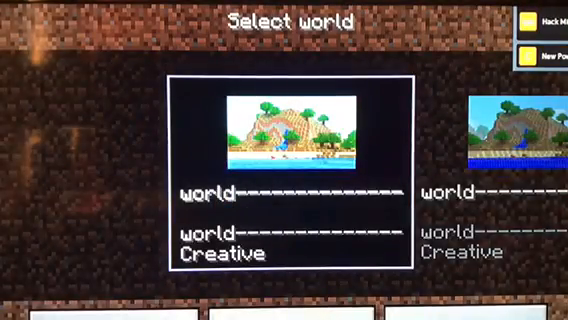
{"action": "left_click", "coordinate": [288, 176]}
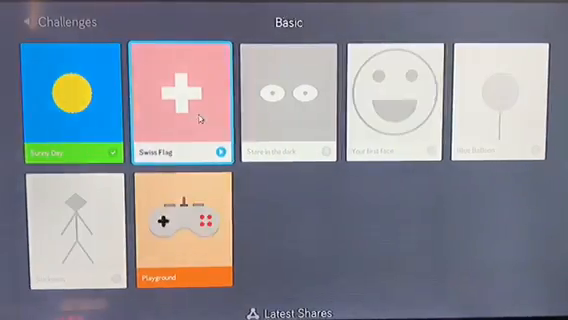
Bring up the Swiss Flag challenge card from the Basic challenges list.
{"action": "left_click", "coordinate": [184, 96]}
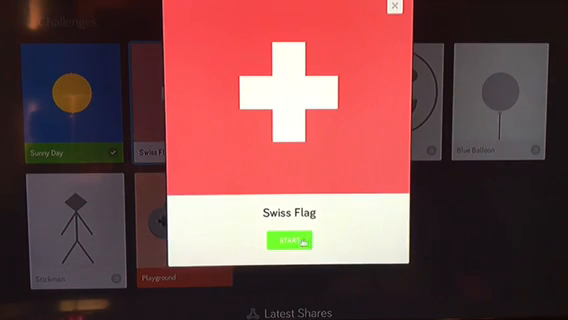
Start the Swiss Flag challenge and add a third code line 'stroke white'.
{"action": "left_click", "coordinate": [290, 240]}
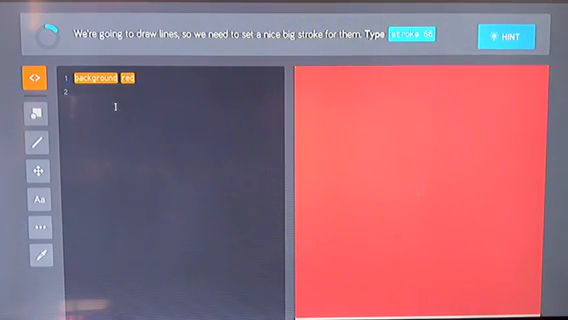
{"action": "type", "text": "stroke 56"}
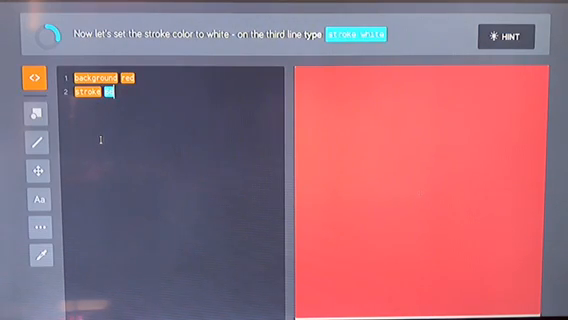
{"action": "key", "text": "Enter"}
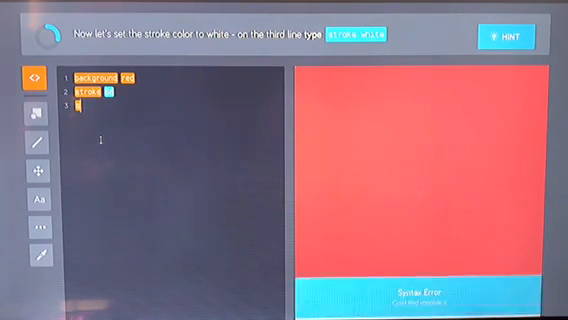
{"action": "type", "text": "str"}
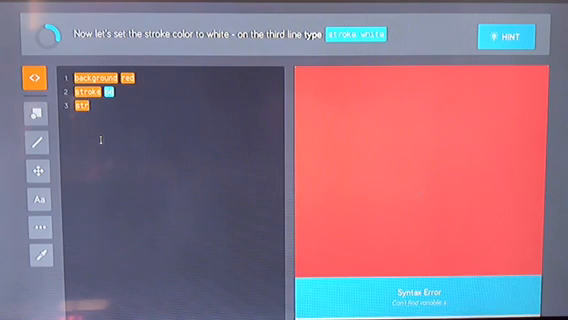
{"action": "type", "text": "stroke"}
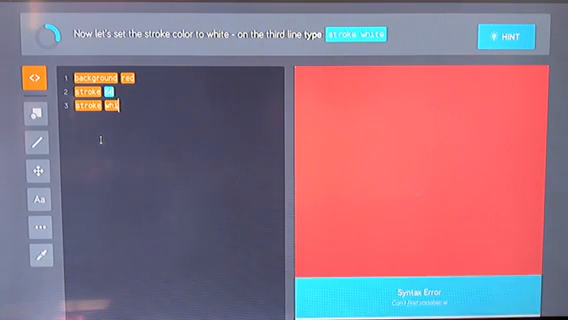
{"action": "type", "text": "white"}
{"action": "type", "text": "line"}
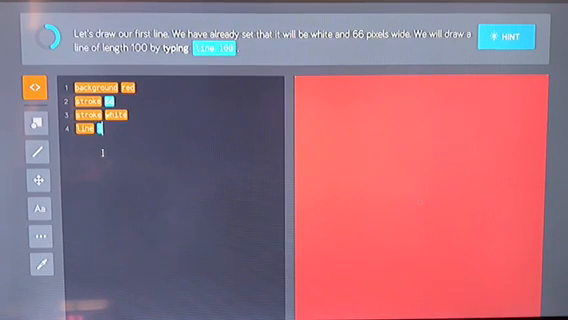
Add 'line 100' on line 4 to draw the first white horizontal bar.
{"action": "type", "text": "100"}
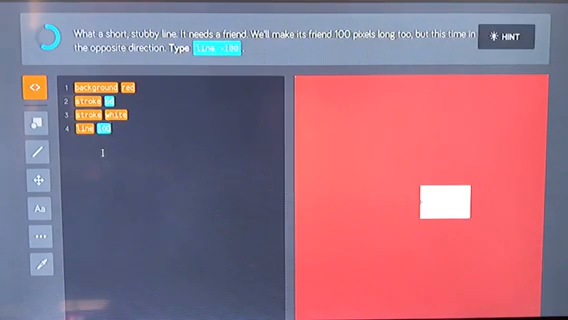
Add 'line -100' on a new line to extend the white bar the opposite way.
{"action": "key", "text": "Enter"}
{"action": "type", "text": "line -100"}
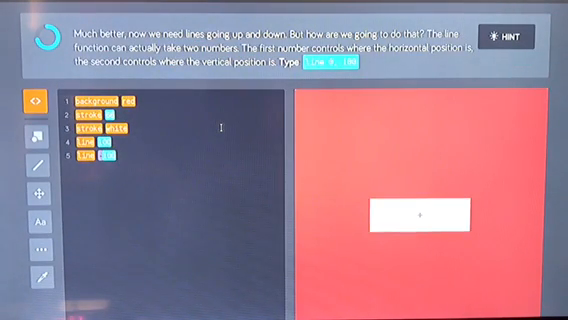
{"action": "key", "text": "Enter"}
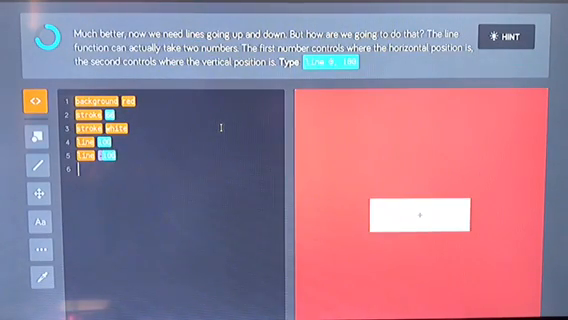